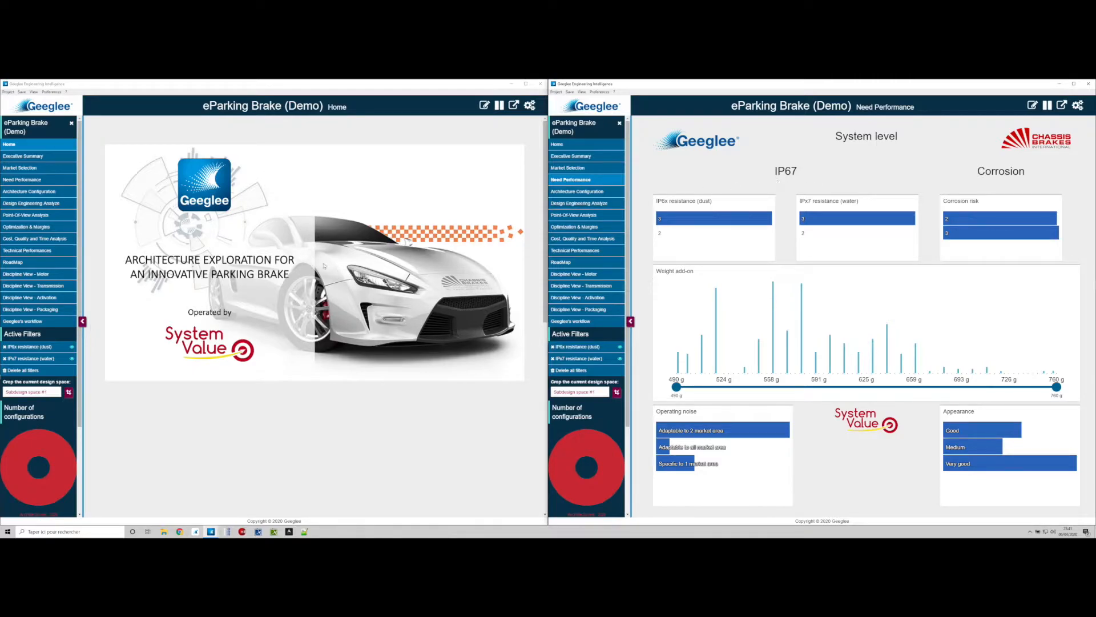
Step: Switch the left window from the home page to the 'Discipline View - Transmission' dashboard
{"action": "left_click", "coordinate": [33, 286]}
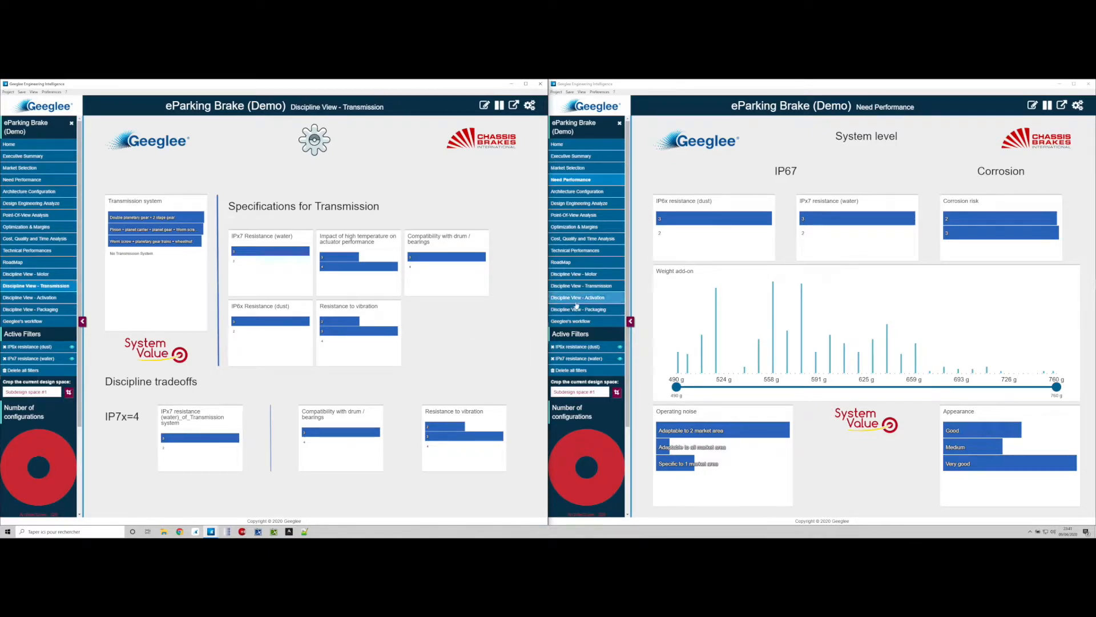
Step: Show the 'Discipline View - Activation' dashboard in the right window beside the Transmission view
{"action": "left_click", "coordinate": [581, 296]}
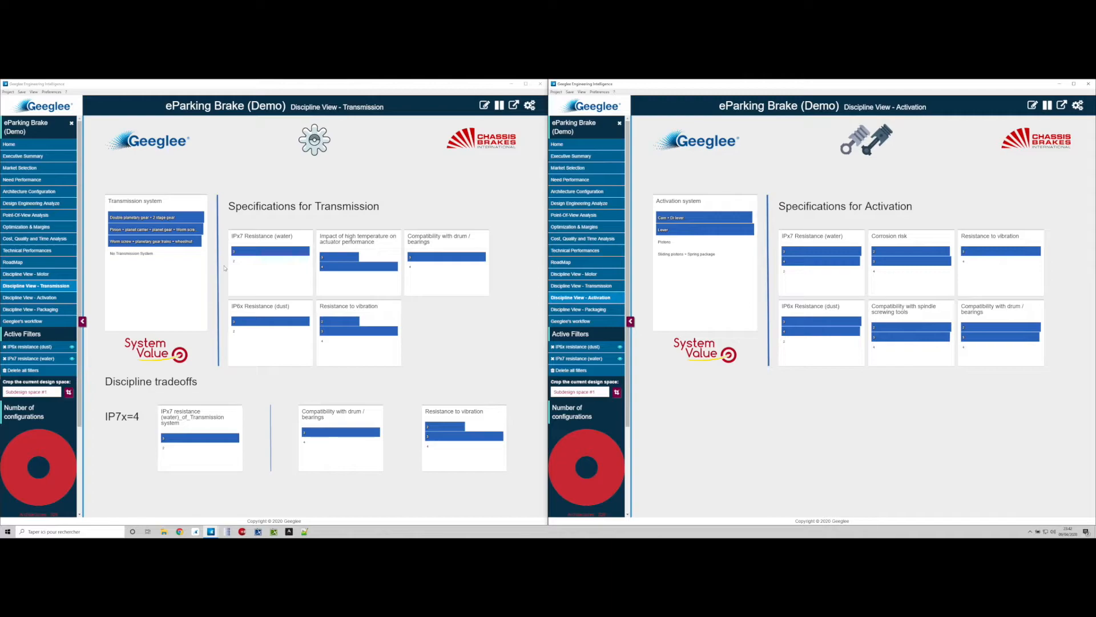
{"action": "mouse_move", "coordinate": [225, 255]}
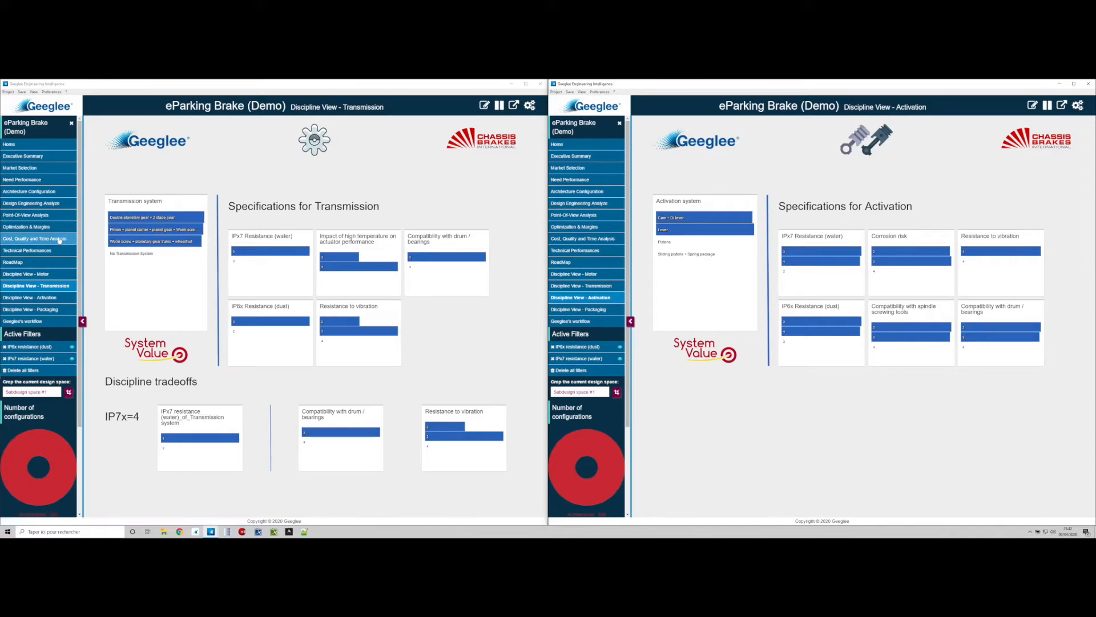
Step: Show the 'Cost, Quality and Time Analysis' page in the left window
{"action": "left_click", "coordinate": [34, 239]}
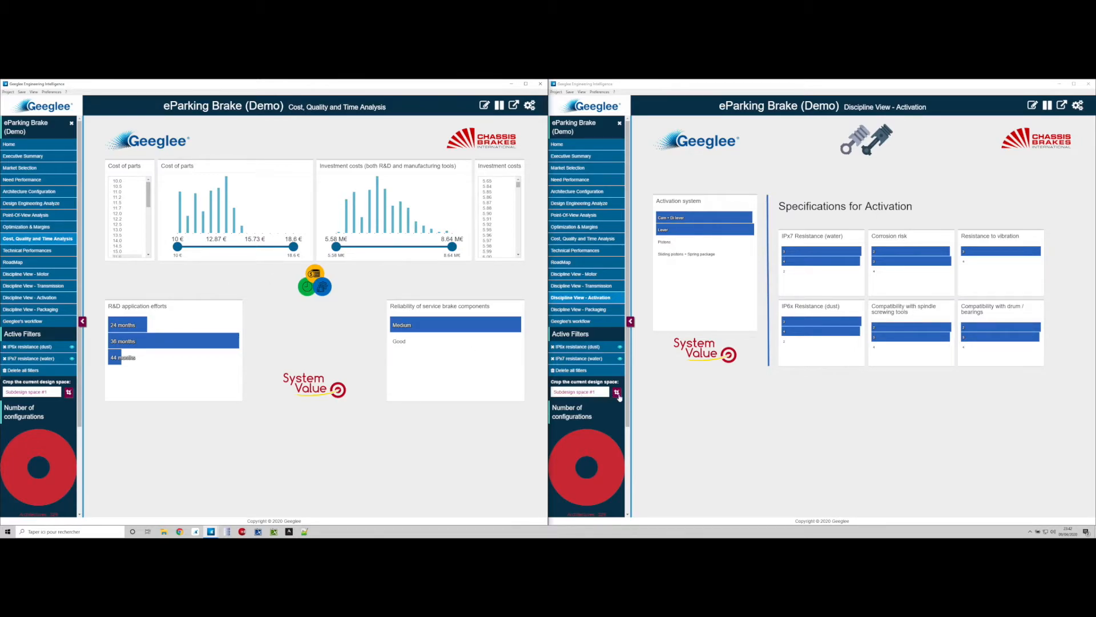
Step: Crop the current design space to the filtered configurations, creating Subdesign space #1
{"action": "left_click", "coordinate": [616, 392]}
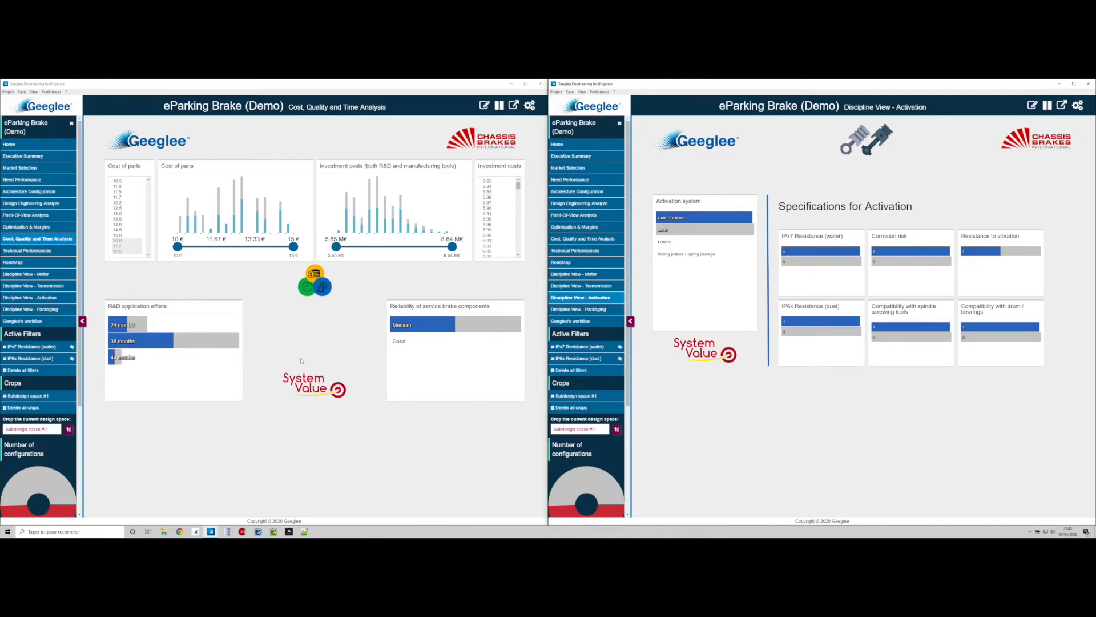
{"action": "mouse_move", "coordinate": [151, 274]}
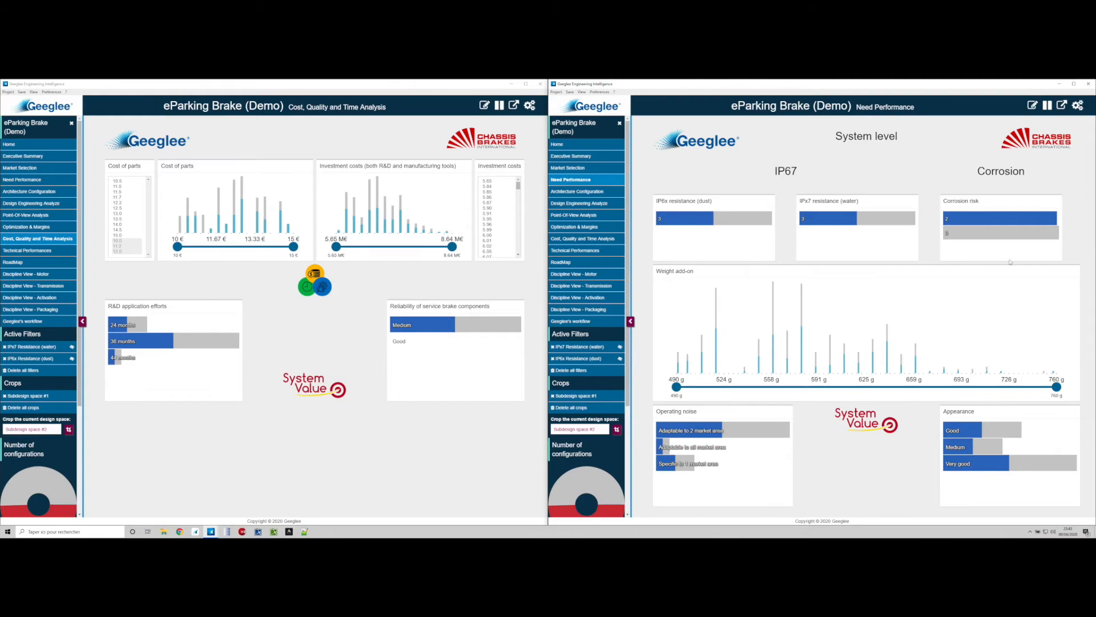
{"action": "mouse_move", "coordinate": [929, 237]}
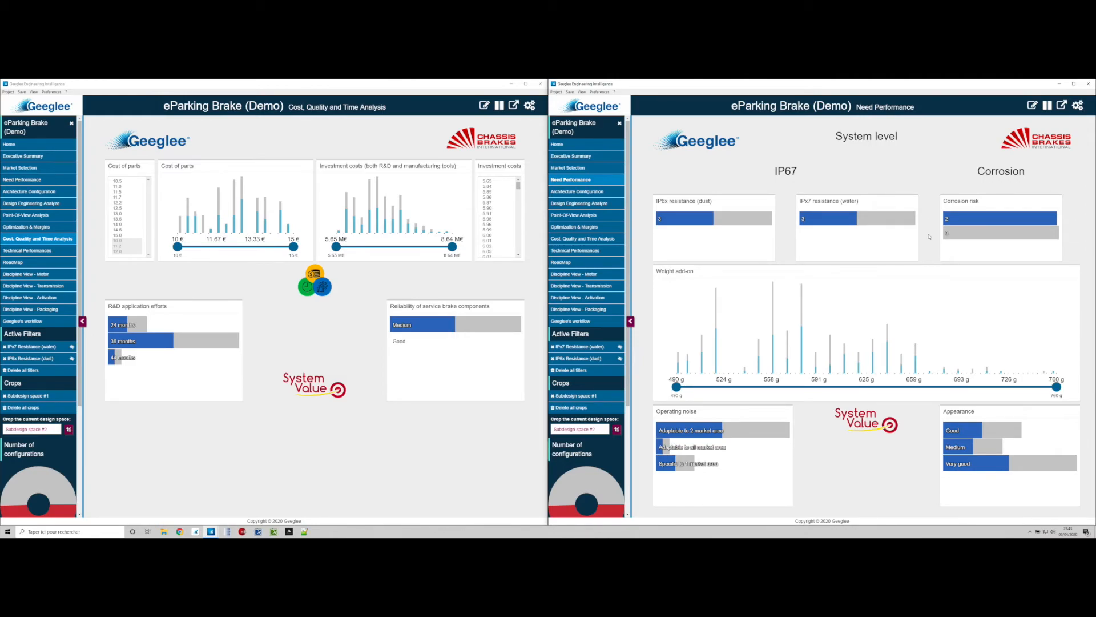